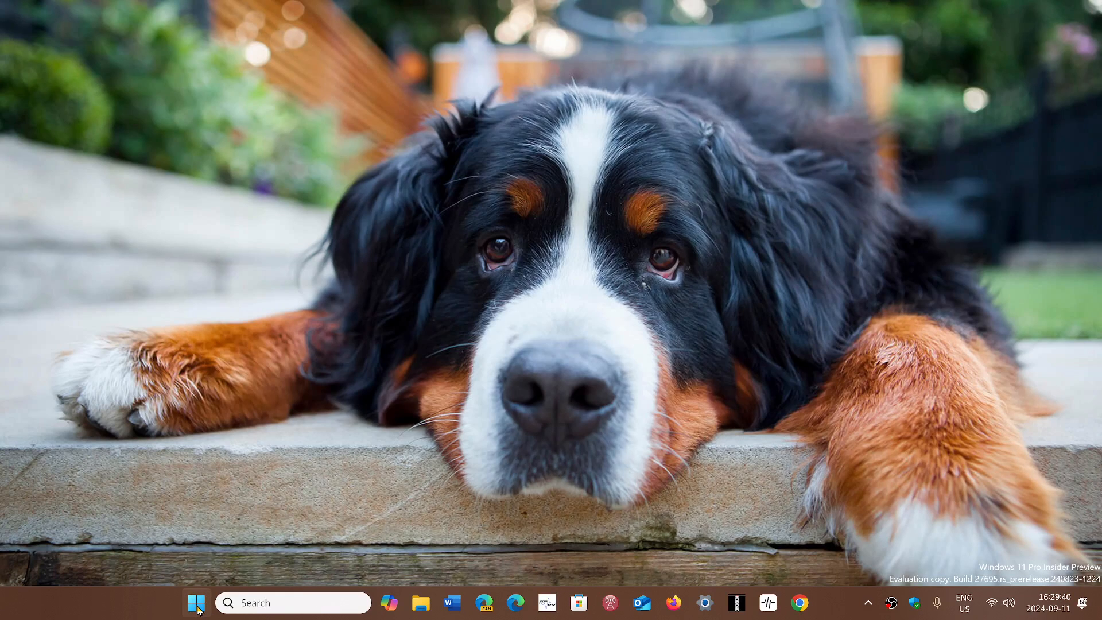
- Launch the Settings app from the Start menu's pinned apps
left_click(196, 602)
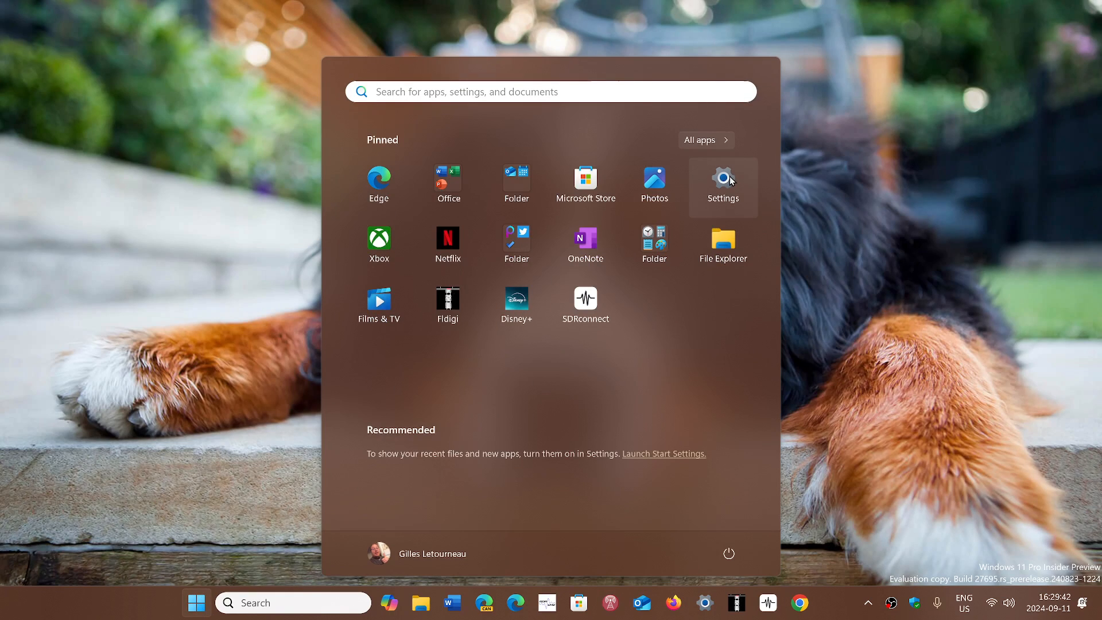
left_click(723, 178)
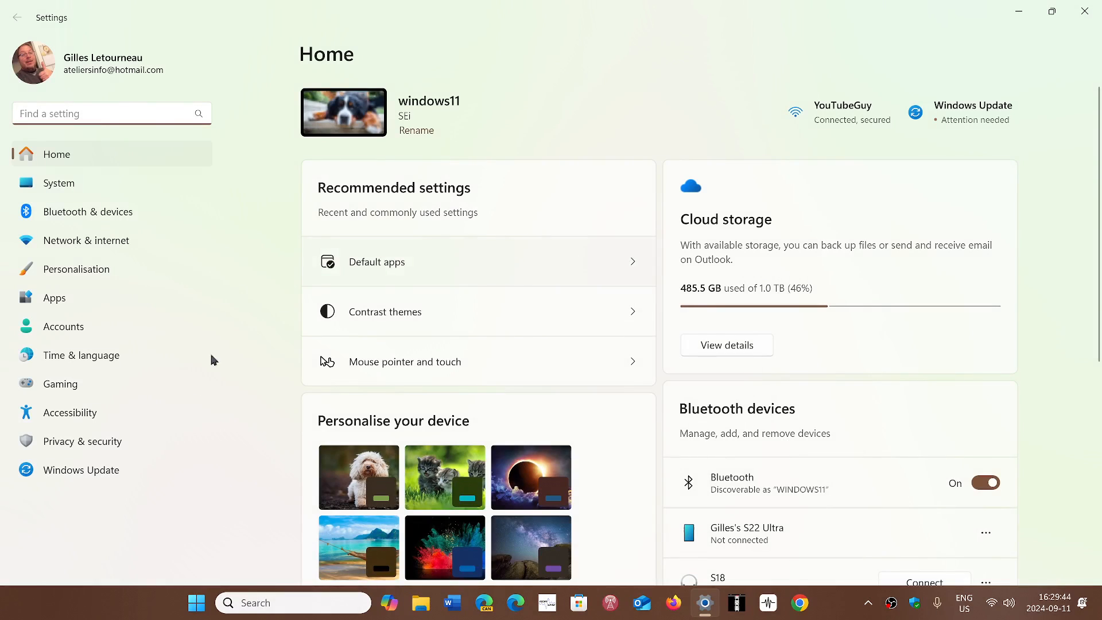
- View Windows Update reporting 'You're up to date', then its Advanced options page
left_click(81, 470)
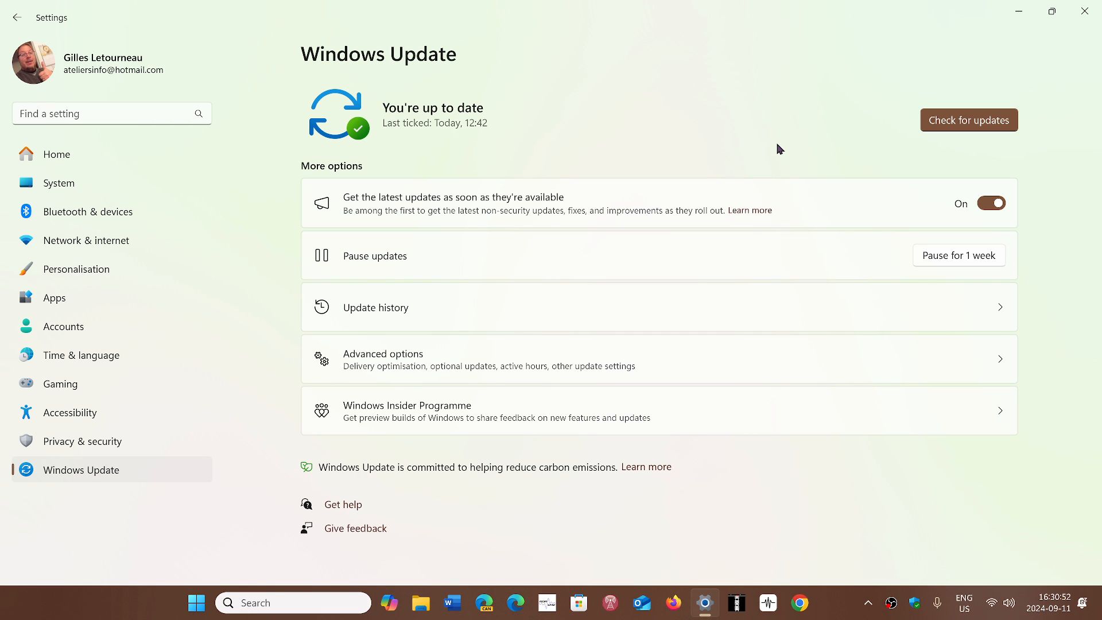
mouse_move(719, 133)
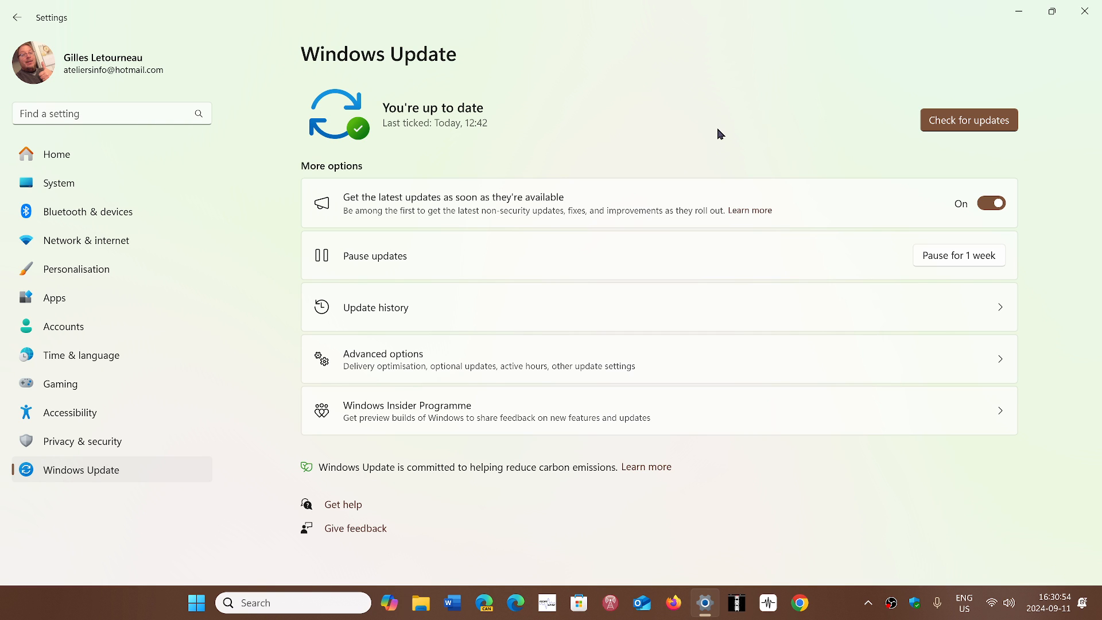
mouse_move(525, 200)
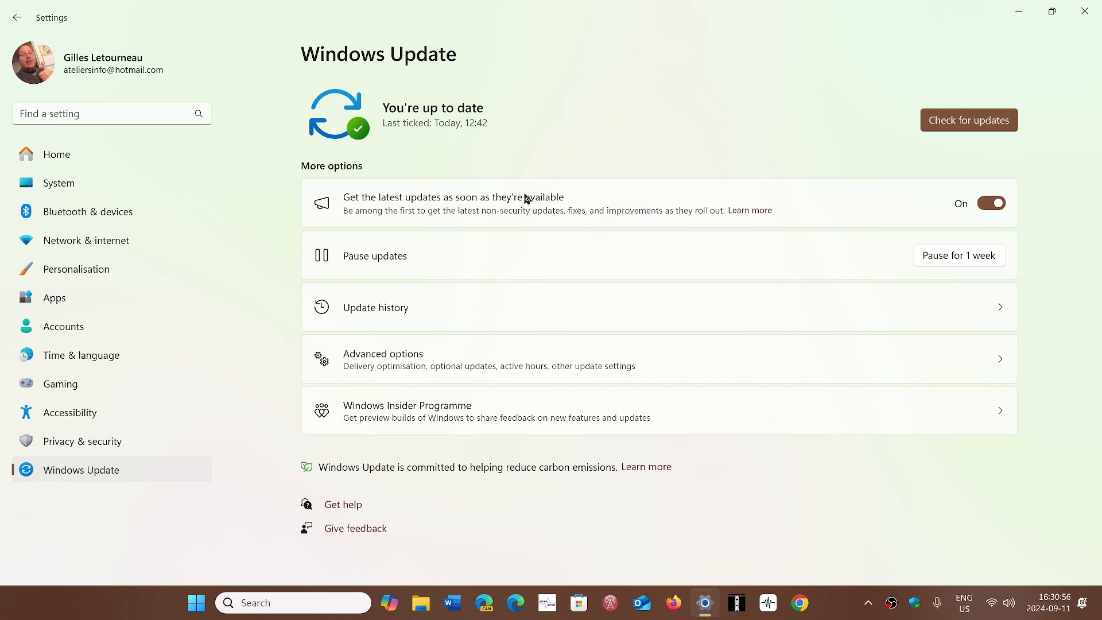
mouse_move(535, 242)
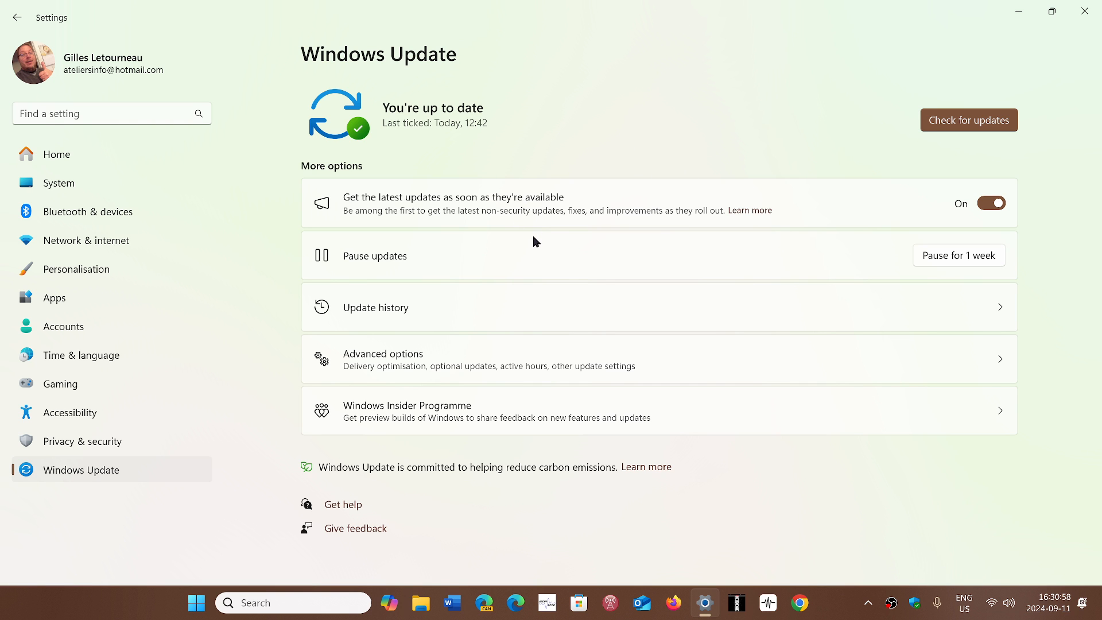
left_click(406, 359)
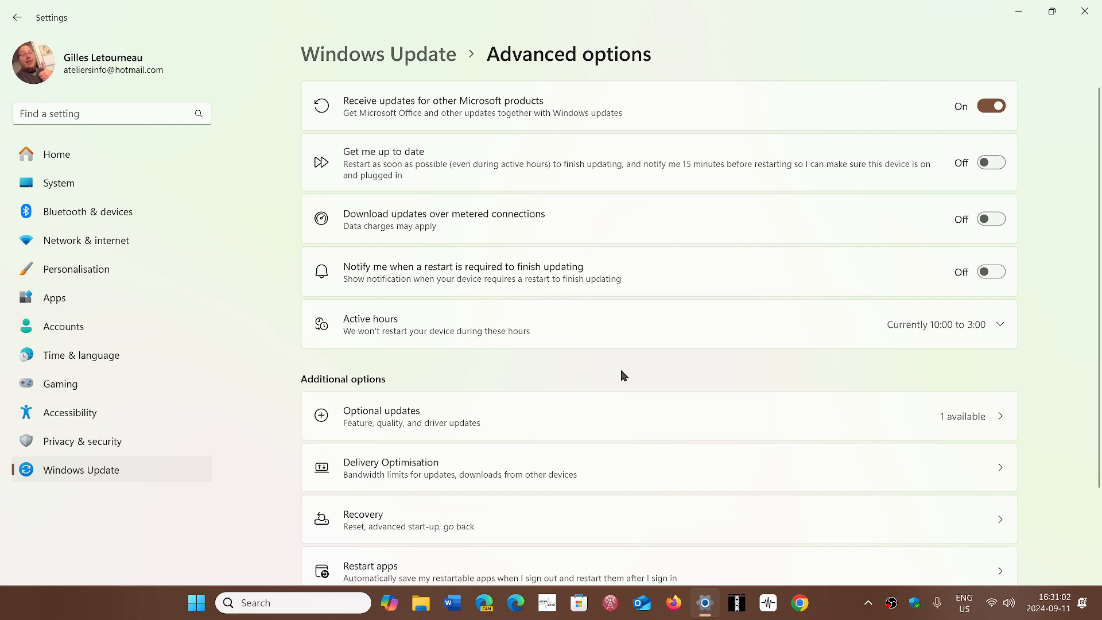
mouse_move(666, 373)
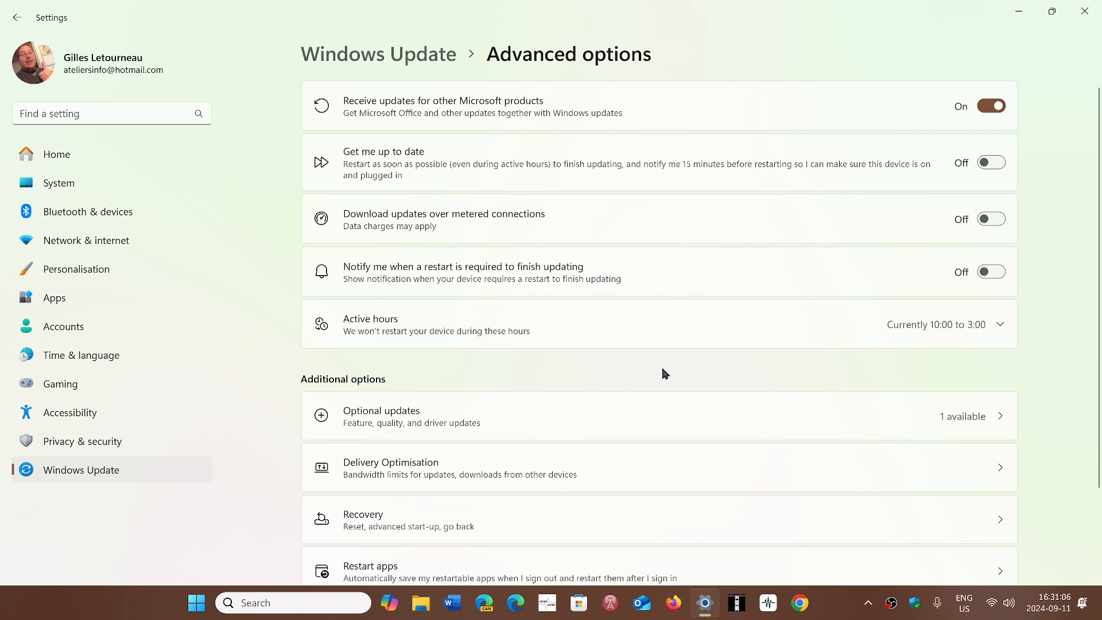
mouse_move(698, 385)
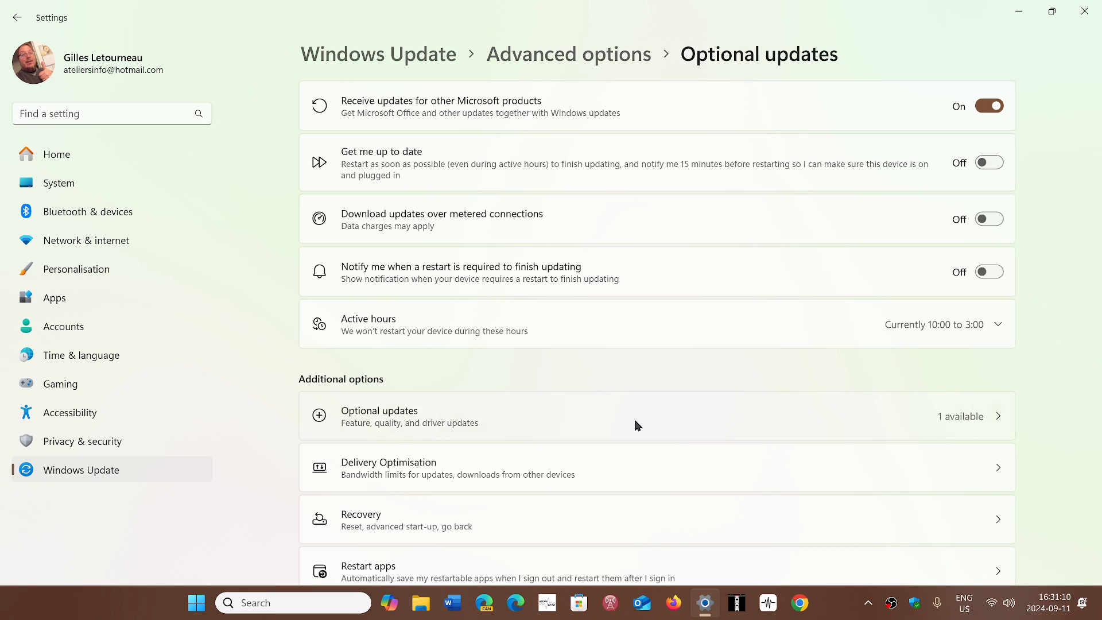
- Browse the Optional updates page and close Settings to return to the desktop
left_click(379, 417)
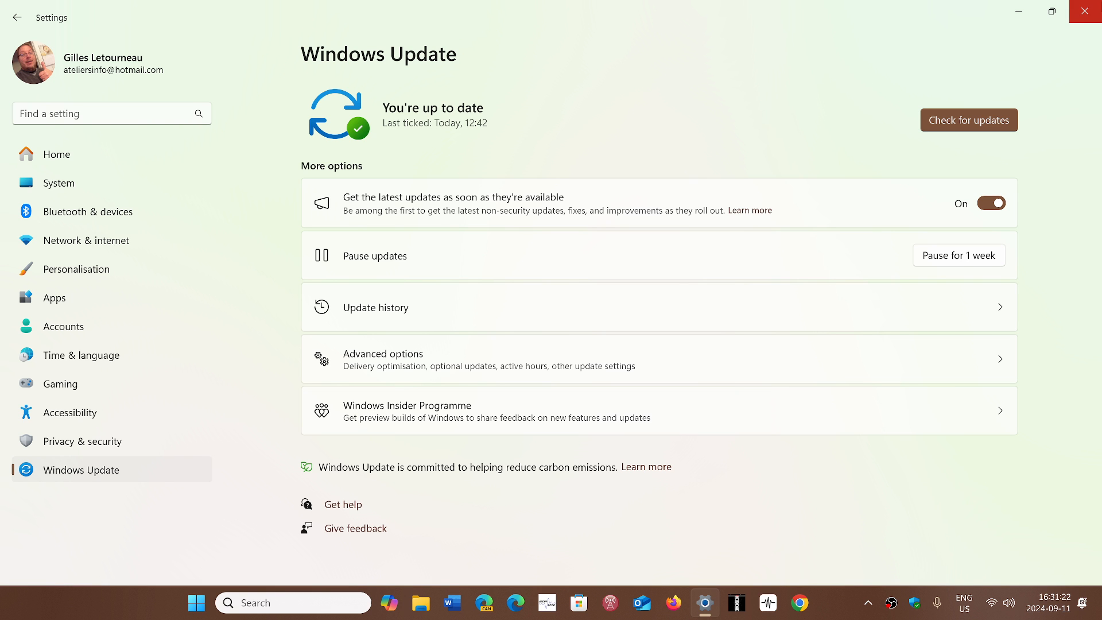
left_click(1085, 10)
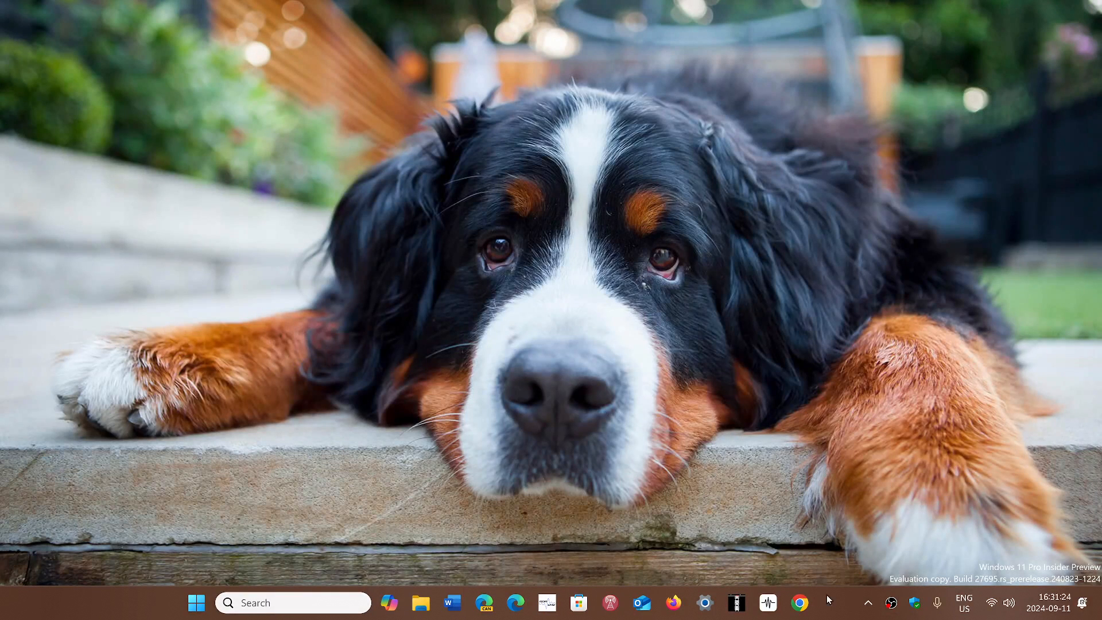